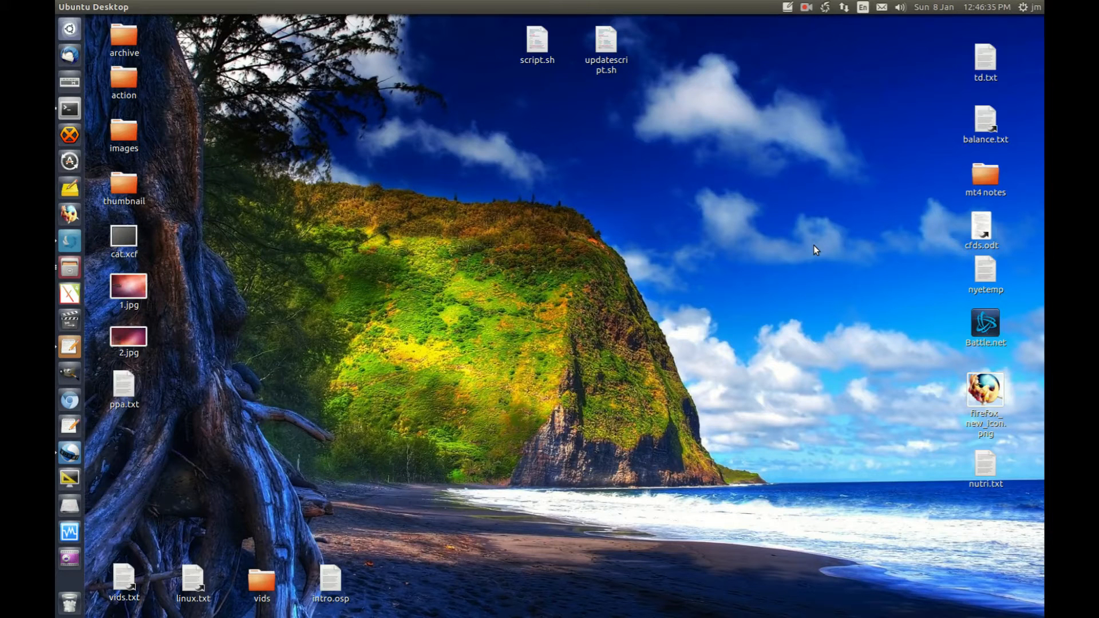
mouse_move(731, 235)
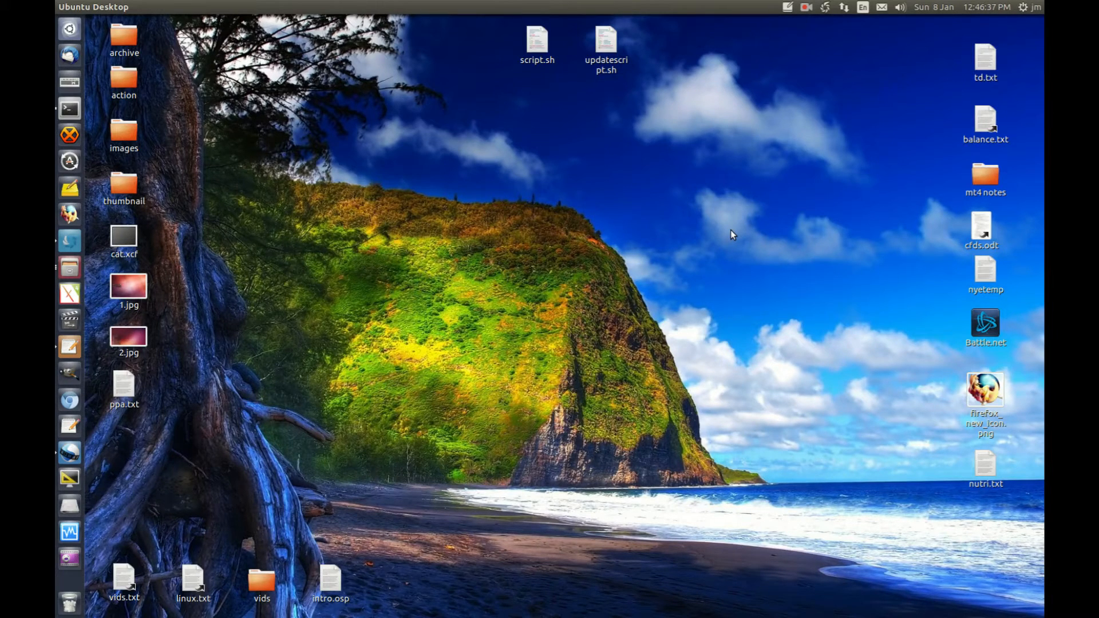
mouse_move(517, 177)
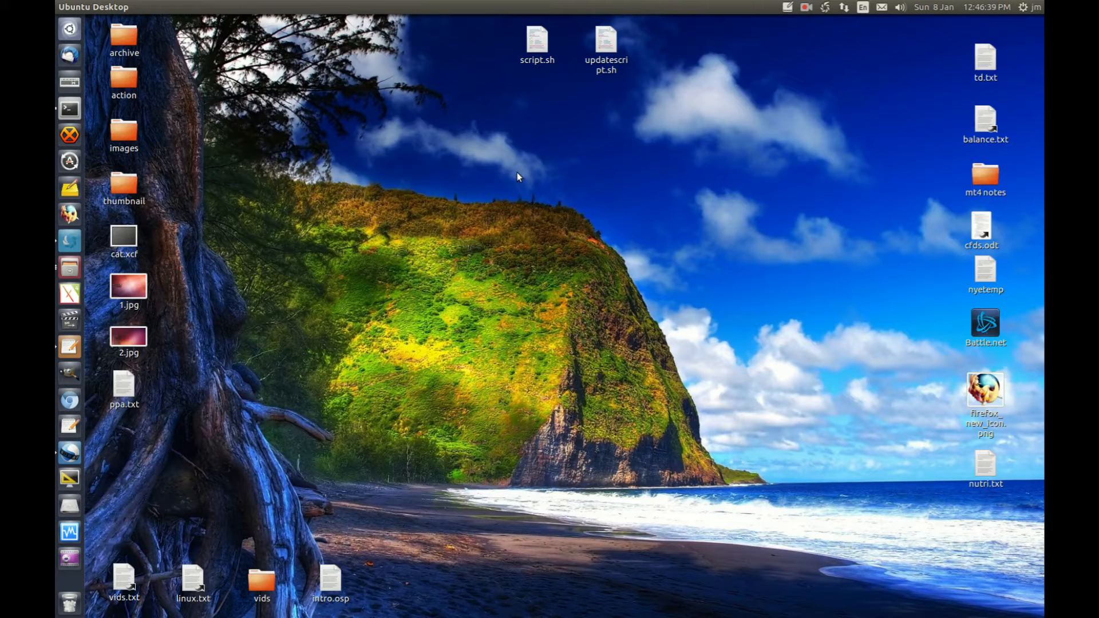
Open ppa.txt from the desktop in gedit and select its openshot.developers/ppa line for copying
left_click(124, 385)
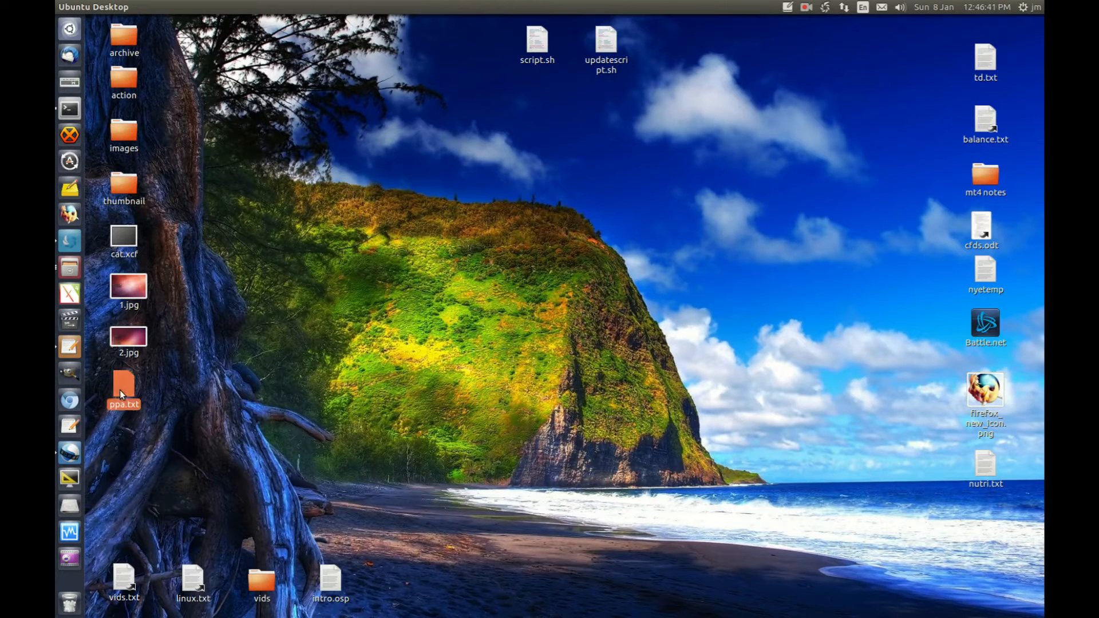
double_click(124, 385)
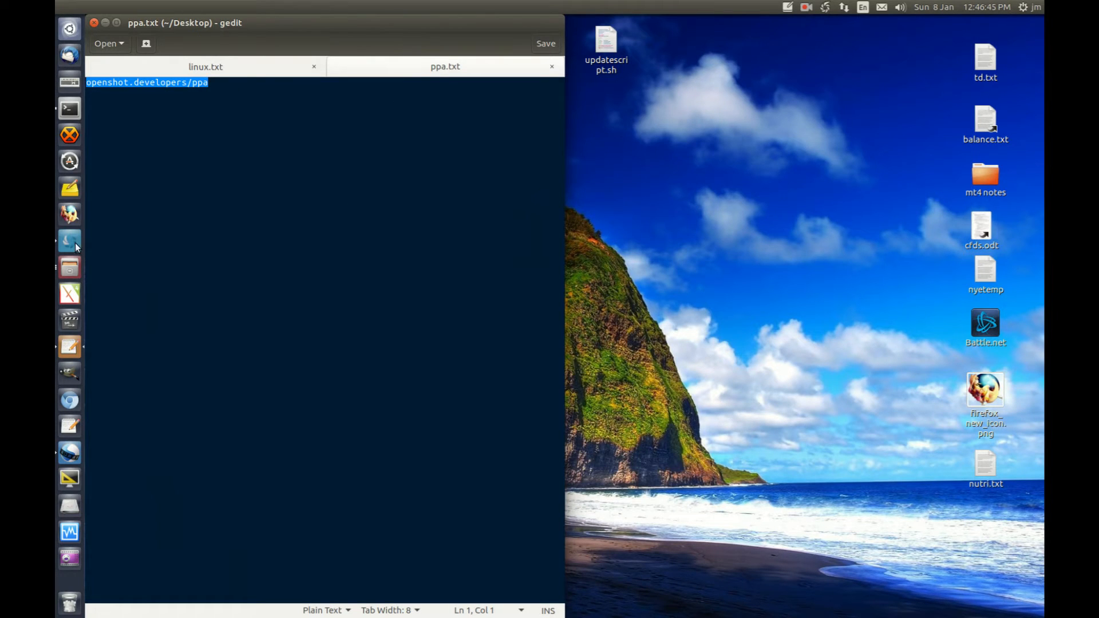
left_click(176, 340)
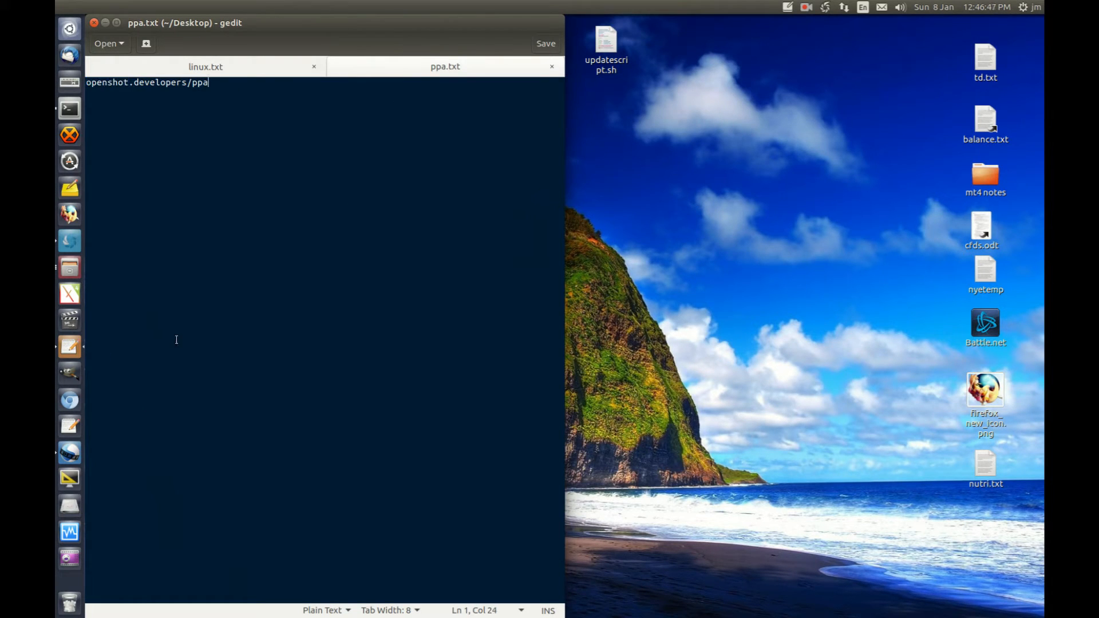
key("ctrl+a")
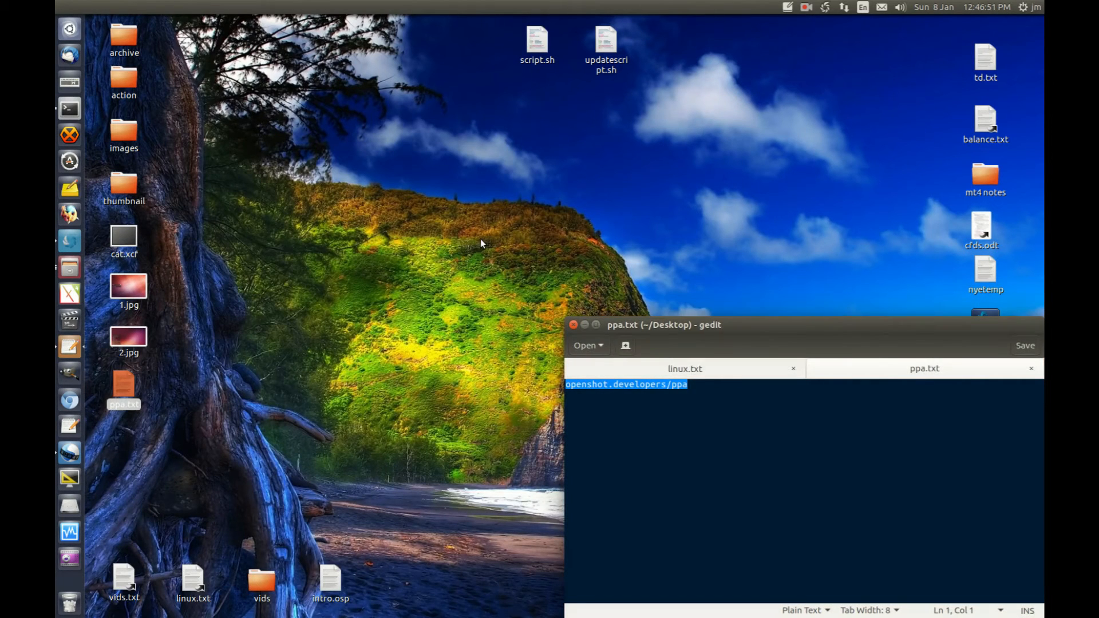
In a new terminal, enter 'sudo add-apt-repository ppa:' at the prompt
right_click(69, 109)
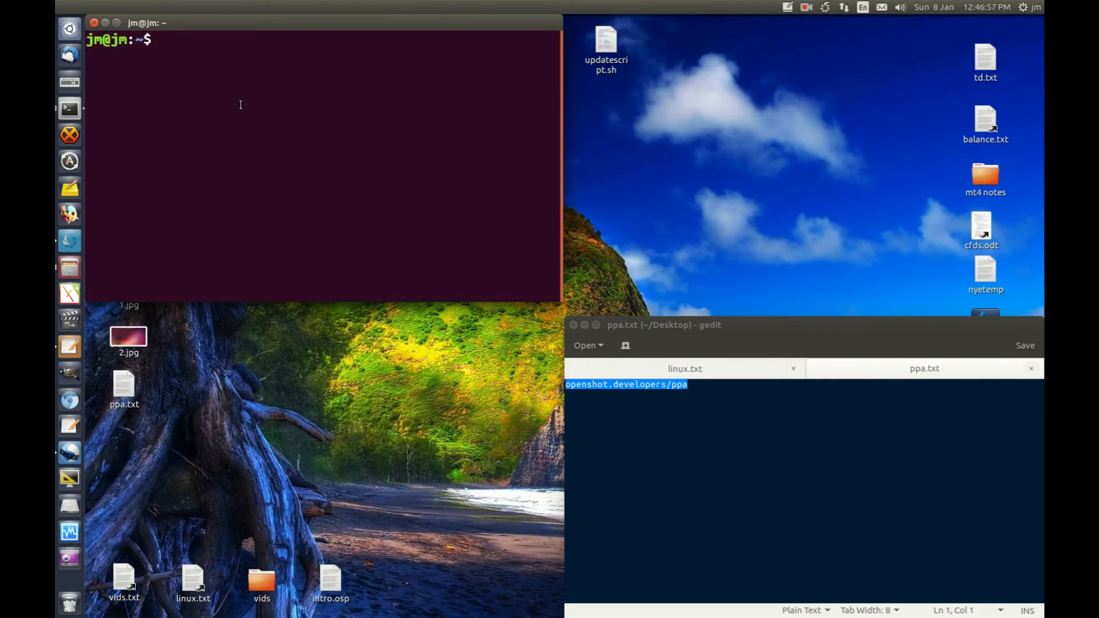
type("sudo")
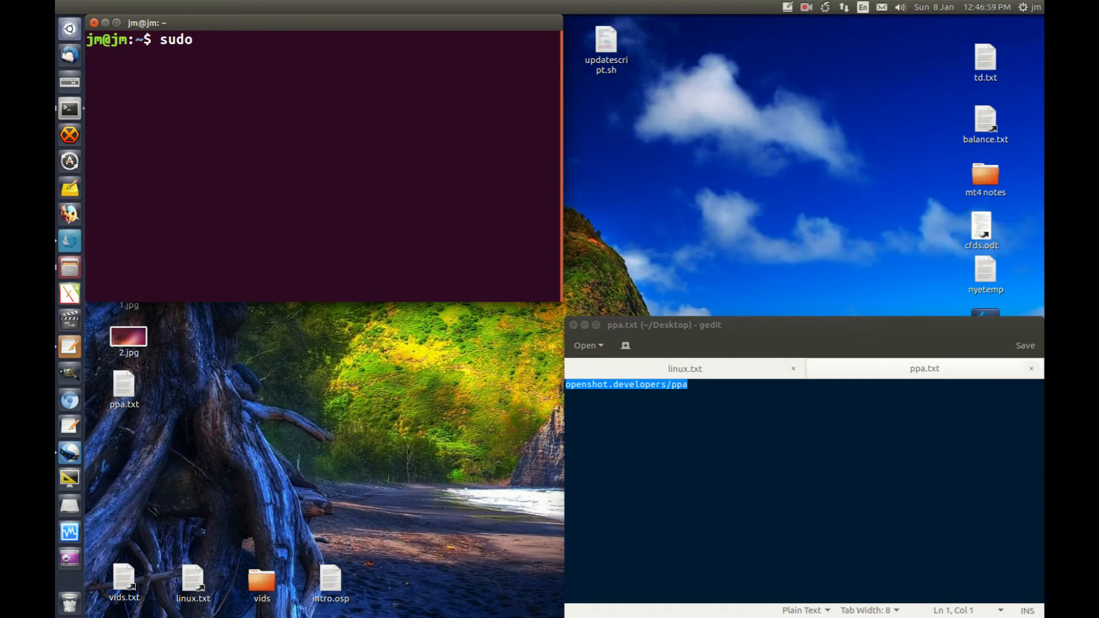
type("add")
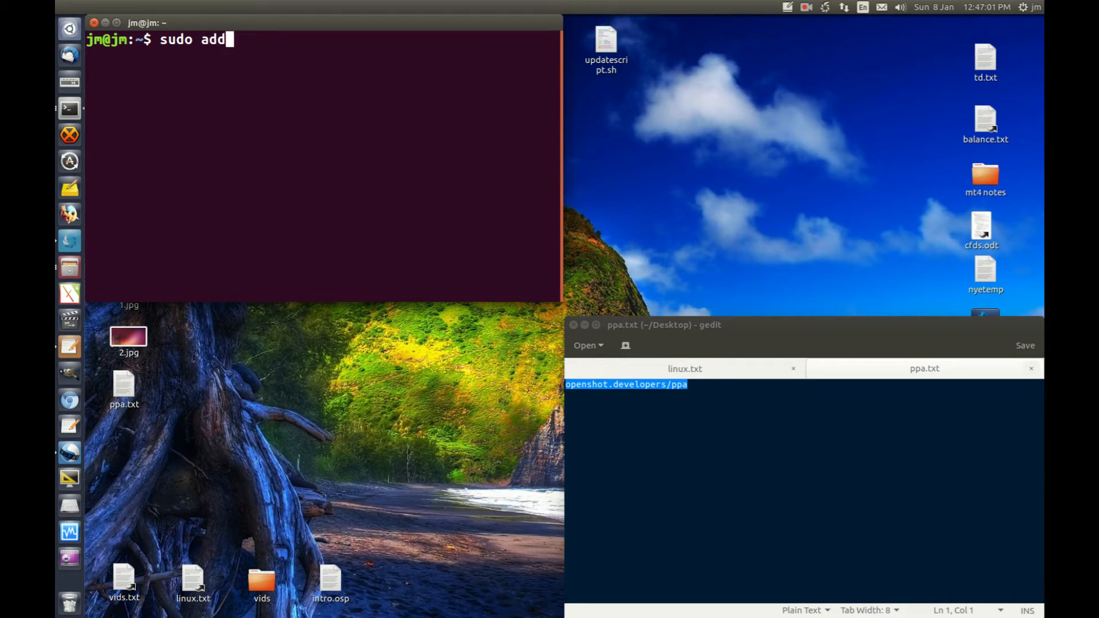
type("-apt-repository")
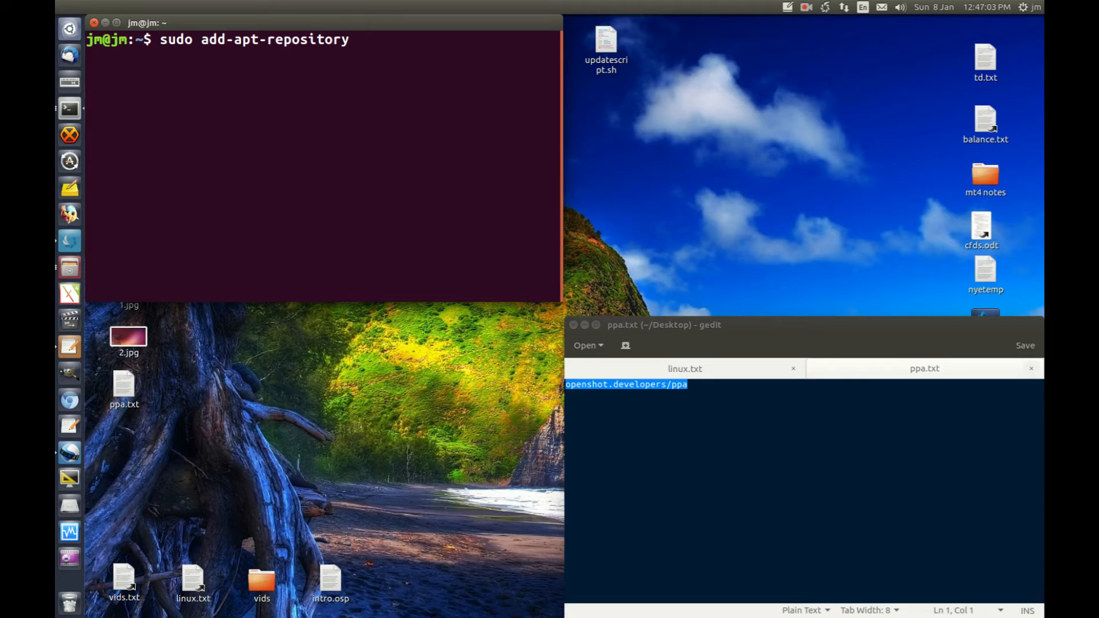
type("pp")
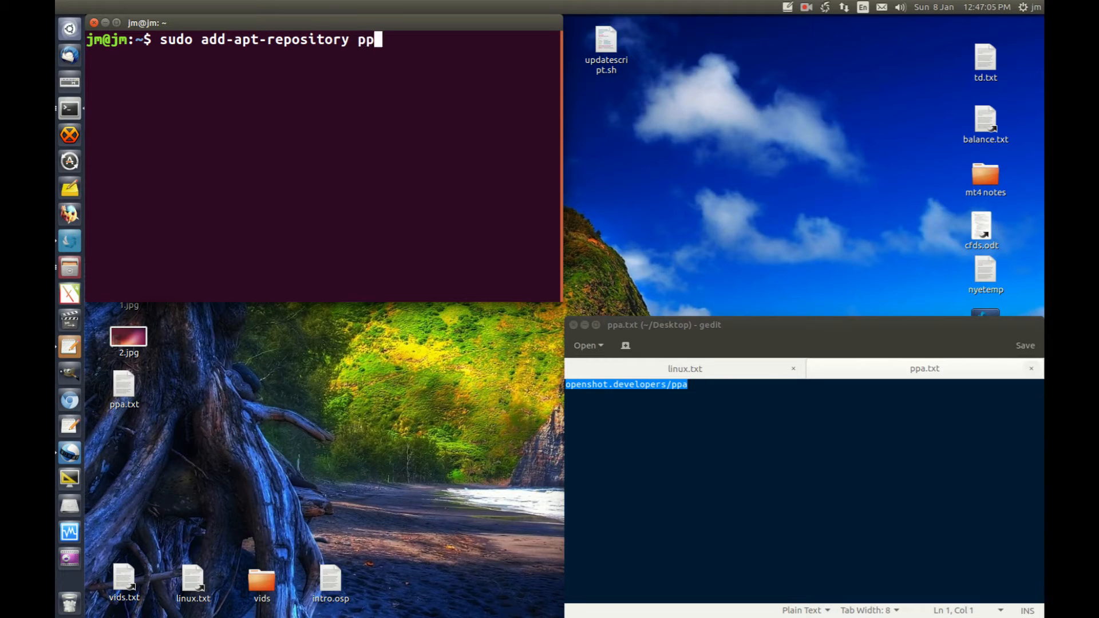
type("a:")
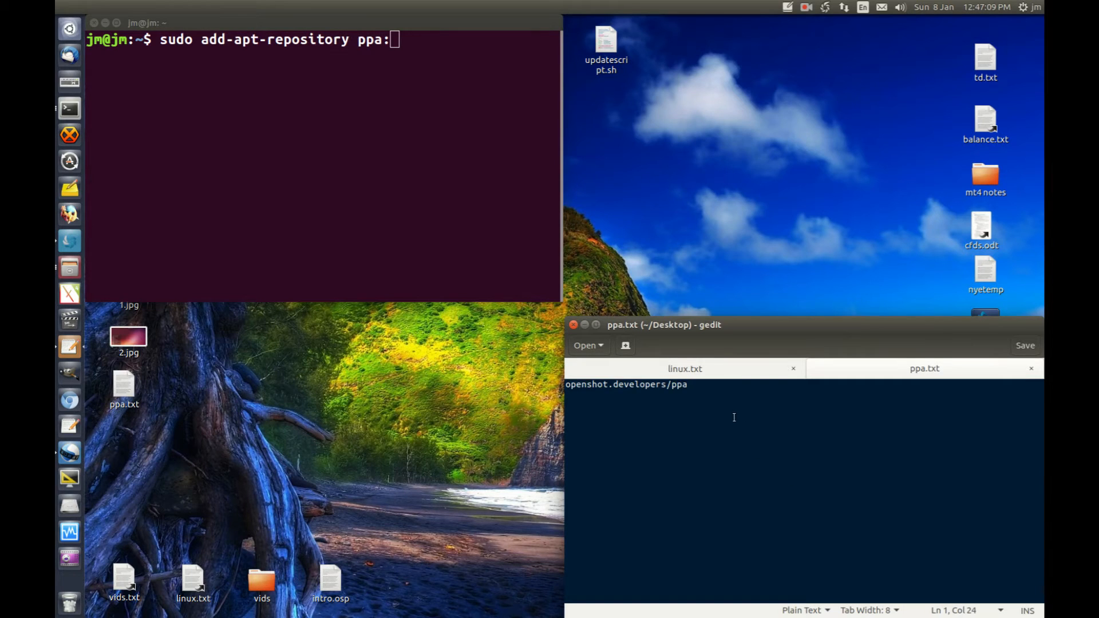
Paste the copied openshot.developers/ppa name to complete the command
right_click(626, 384)
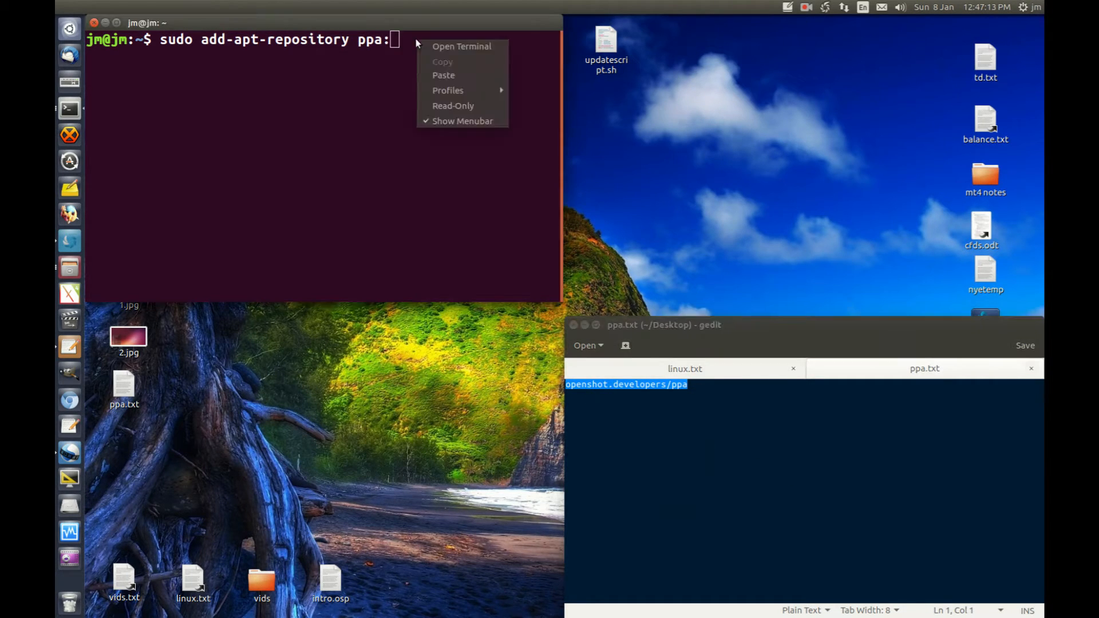
left_click(443, 75)
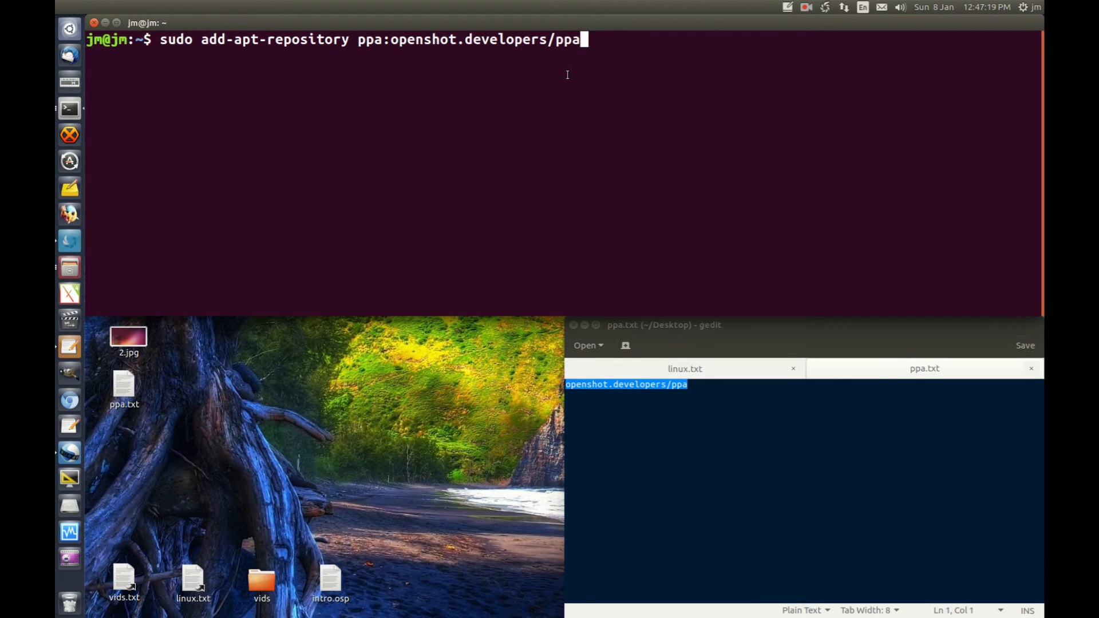
Run add-apt-repository, confirming the prompts so the OpenShot PPA and its signing key are added
key("Return")
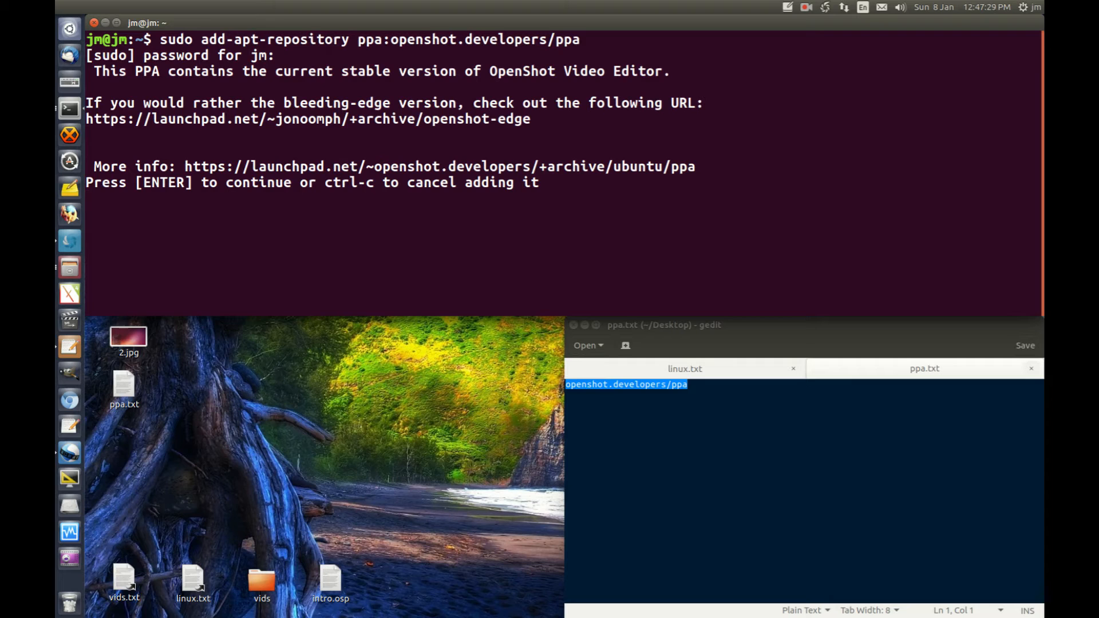
key("Return")
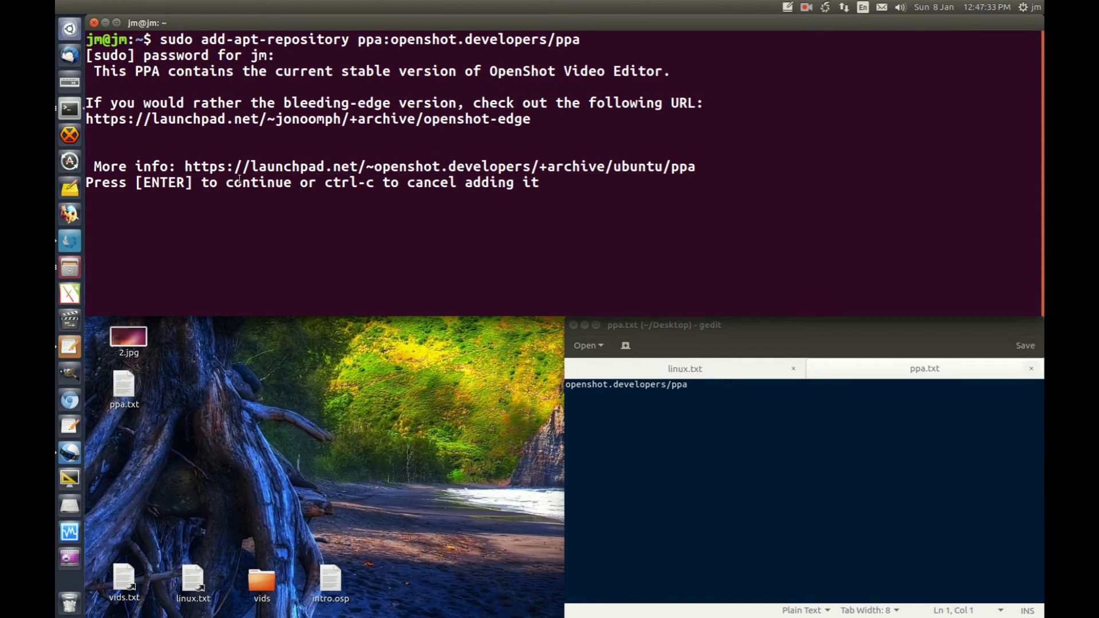
key("Return")
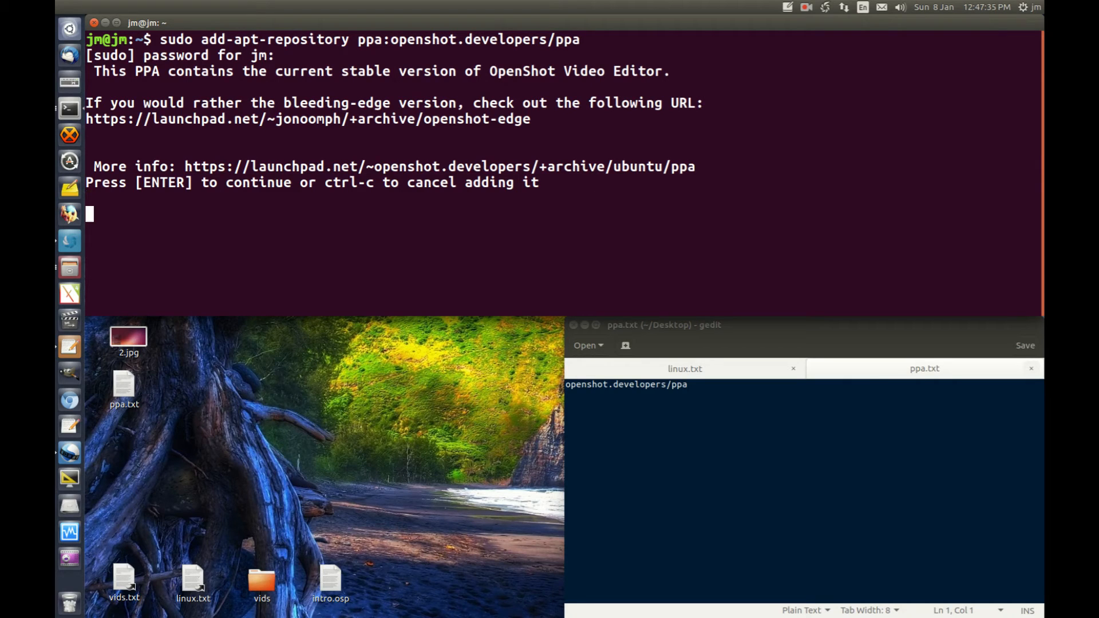
key("Return")
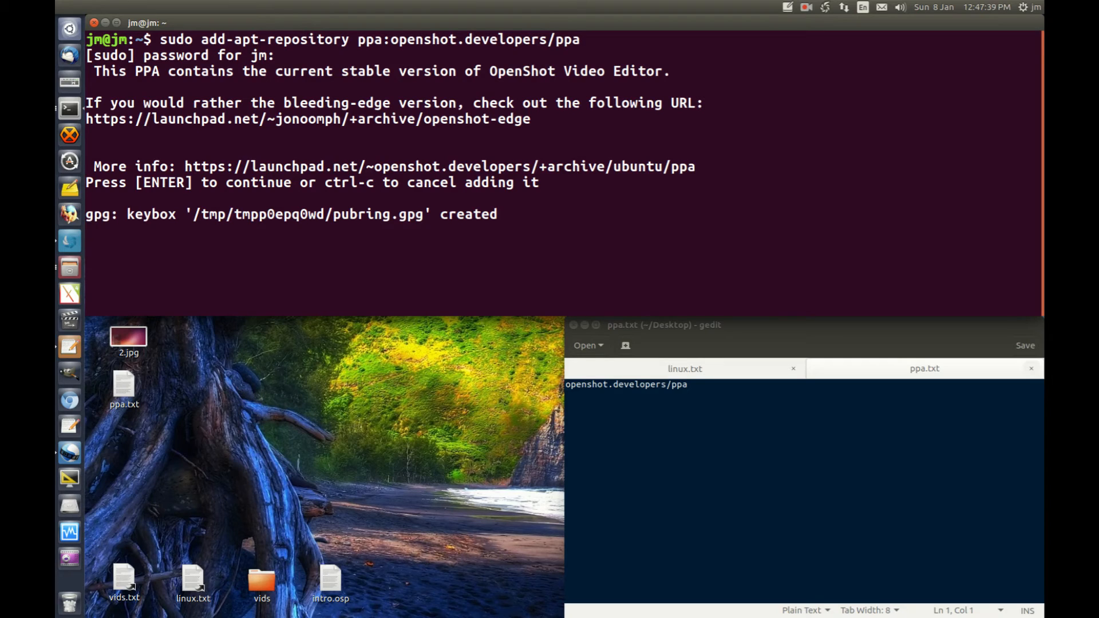
key("Return")
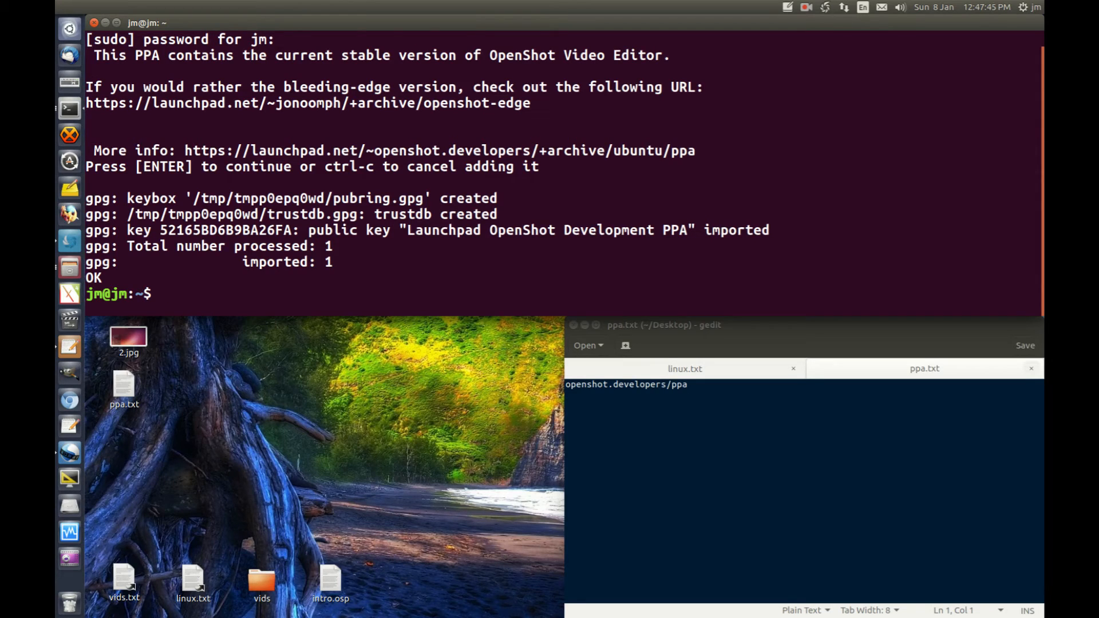
Run 'sudo apt update; sudo apt install openshot' to refresh package lists and start the install
type("sudo a")
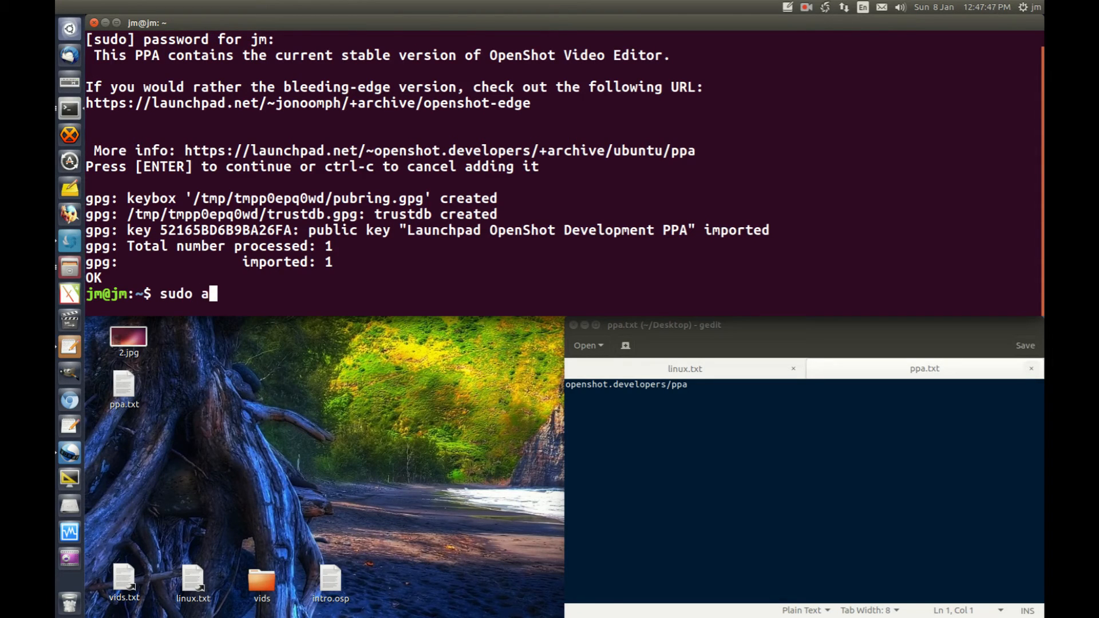
type("pt update;")
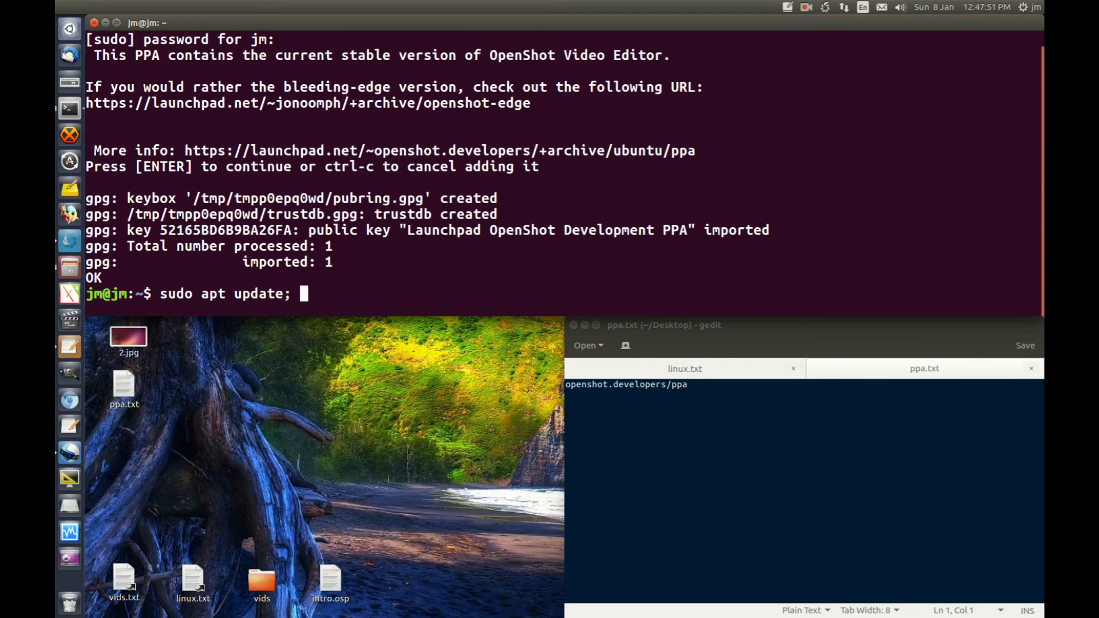
type("sudo")
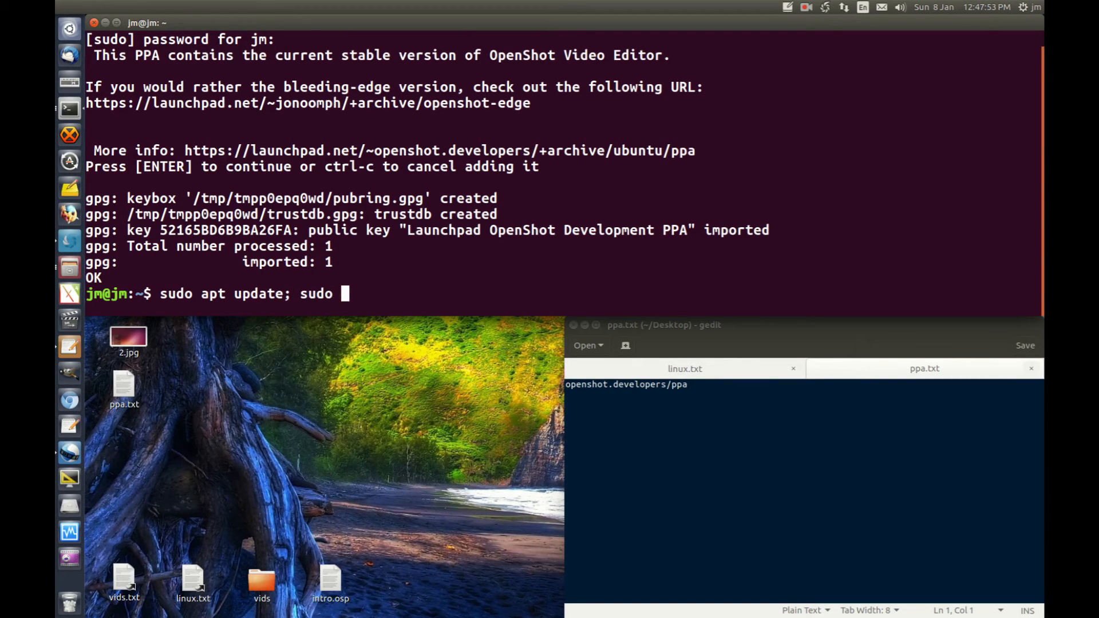
type("apt")
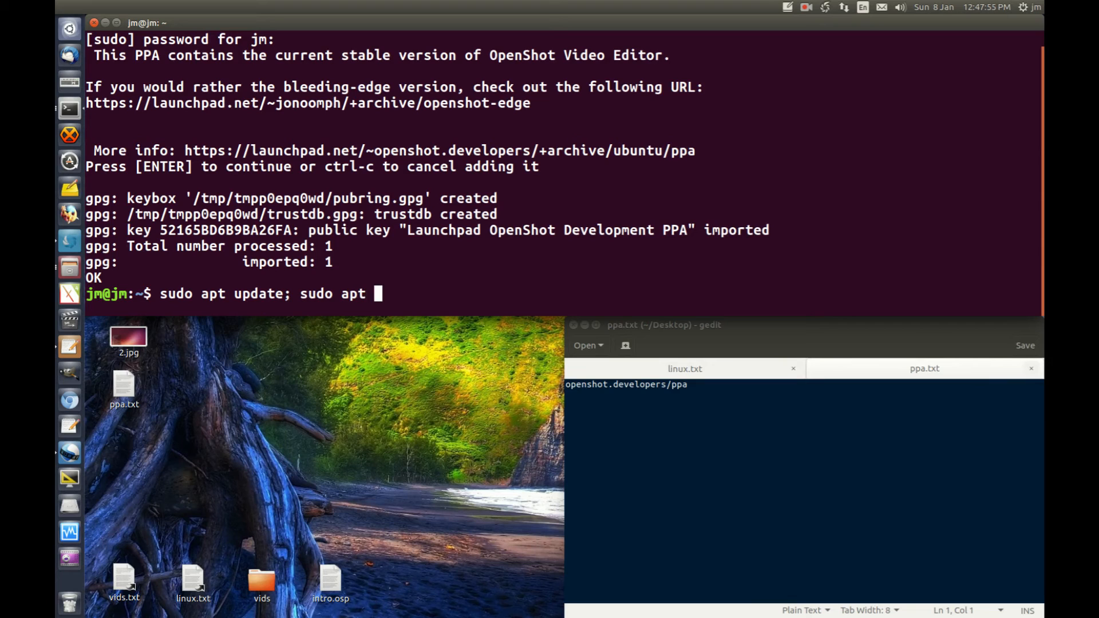
type("openshot")
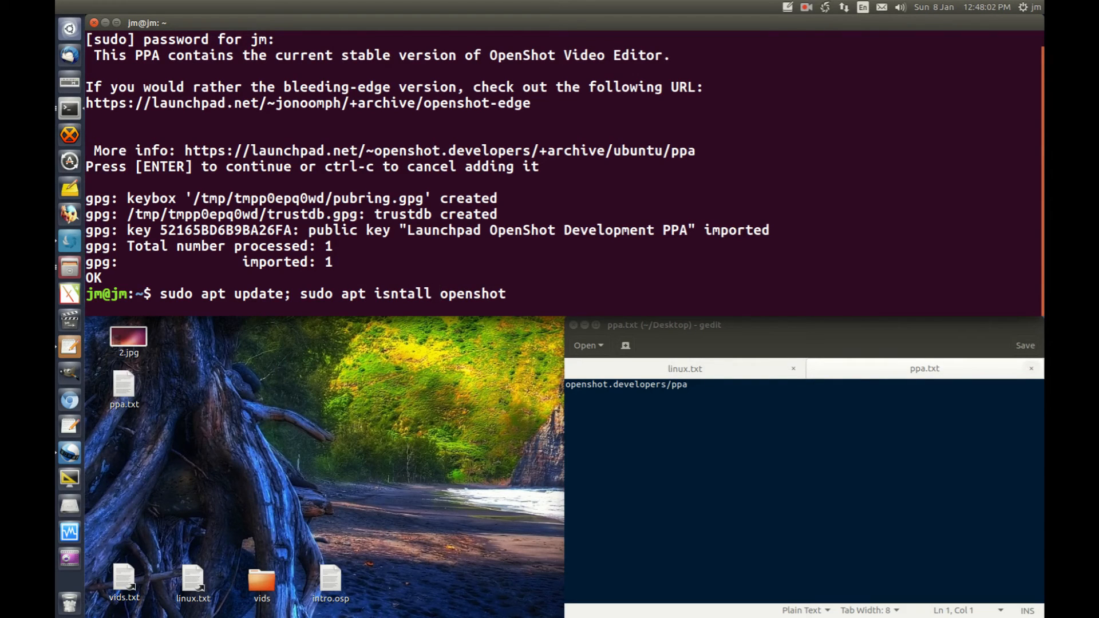
type("install")
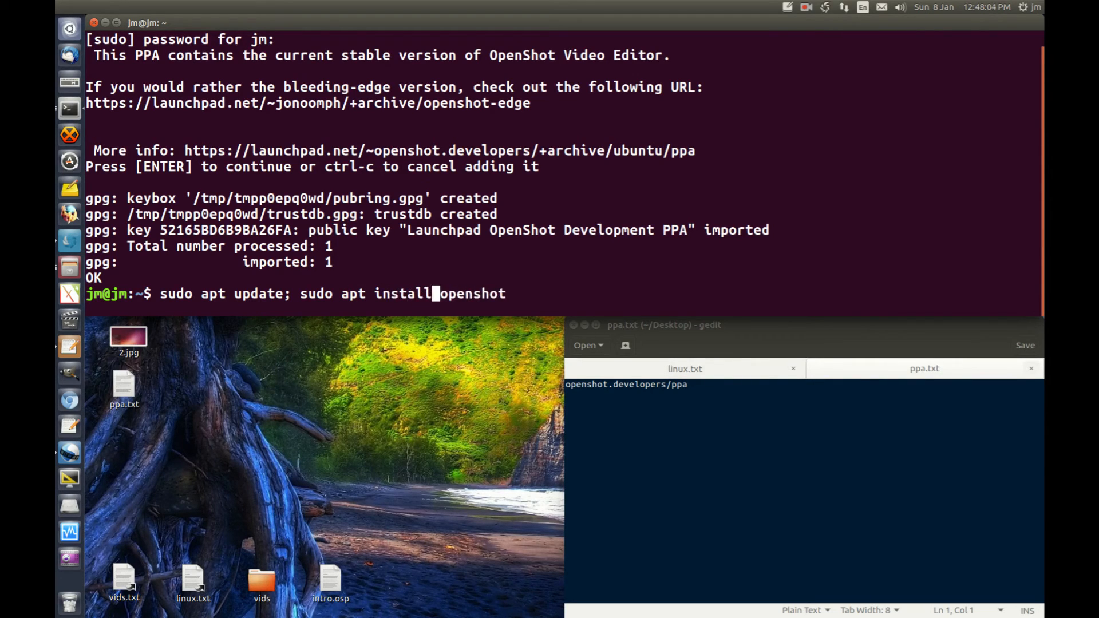
key("Return")
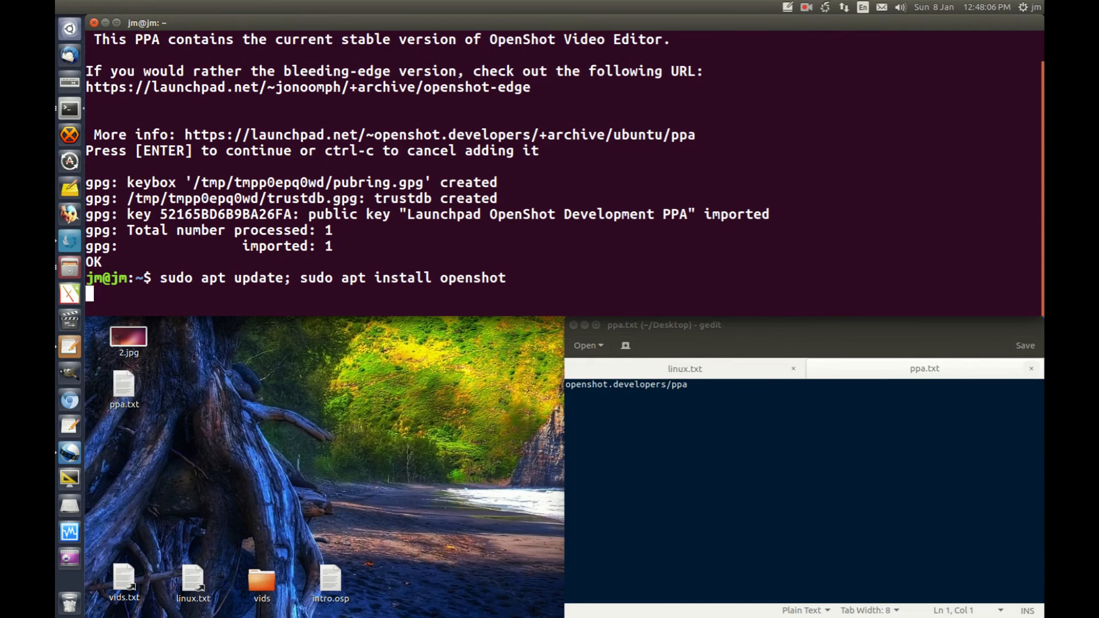
key("Return")
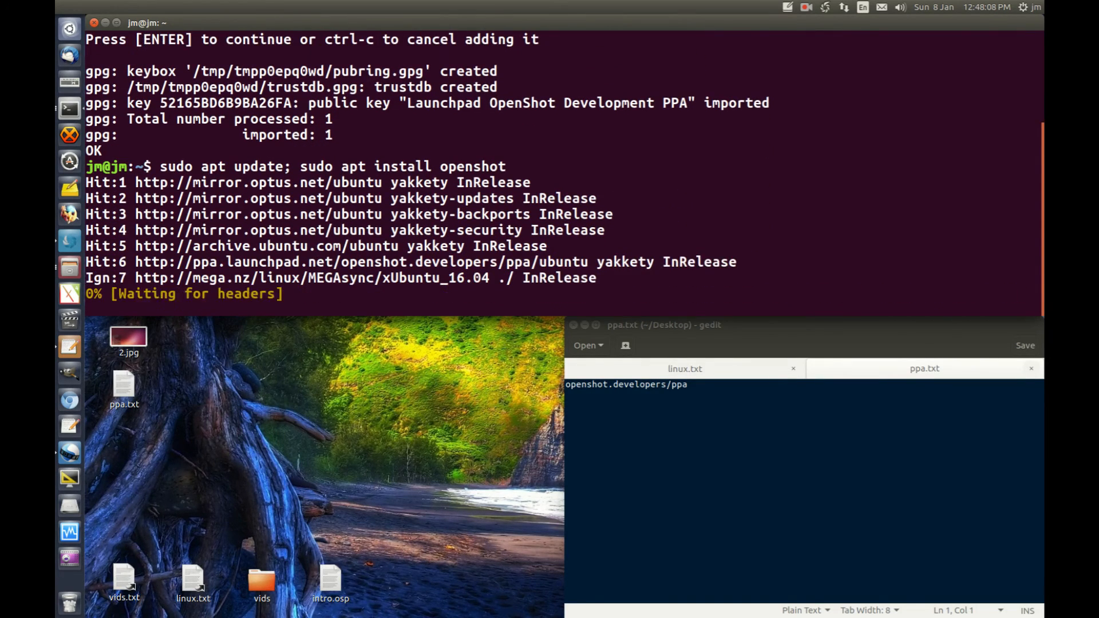